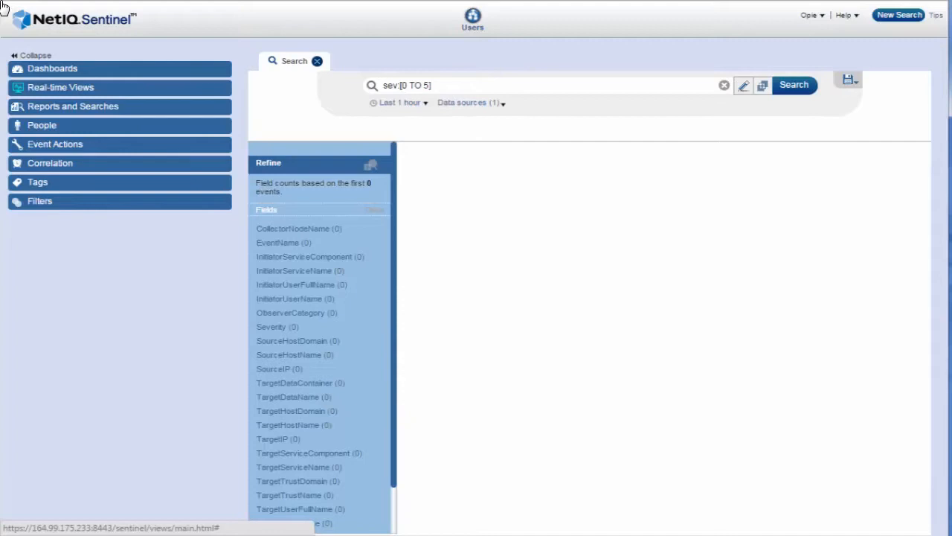
mouse_move(72, 67)
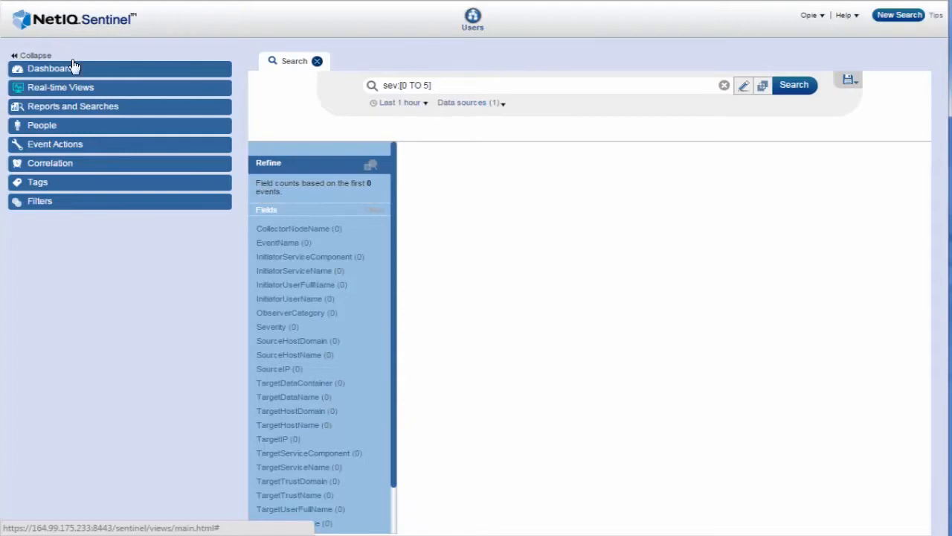
Expand Real-time Views and Alert Views to reach the Payroll Server Alerts view.
click(61, 86)
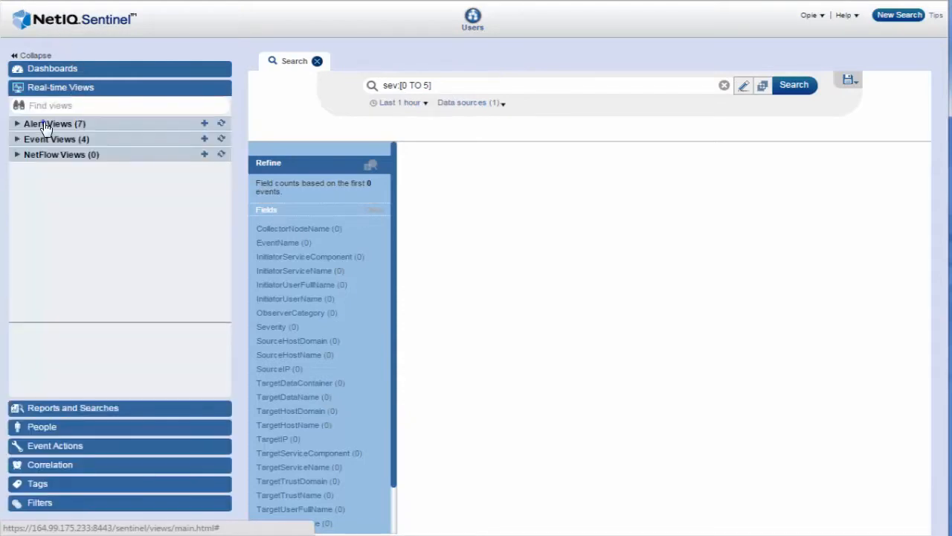
click(47, 124)
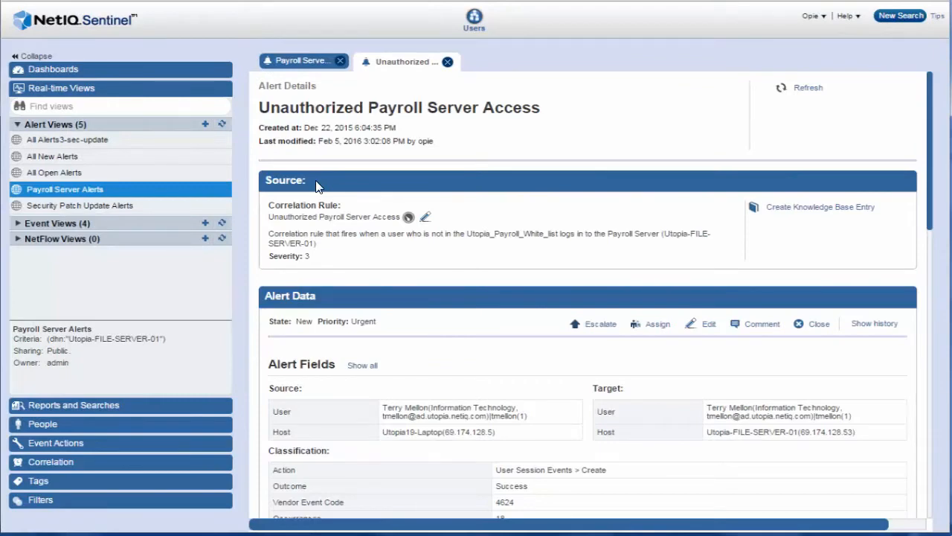
scroll(down, 3)
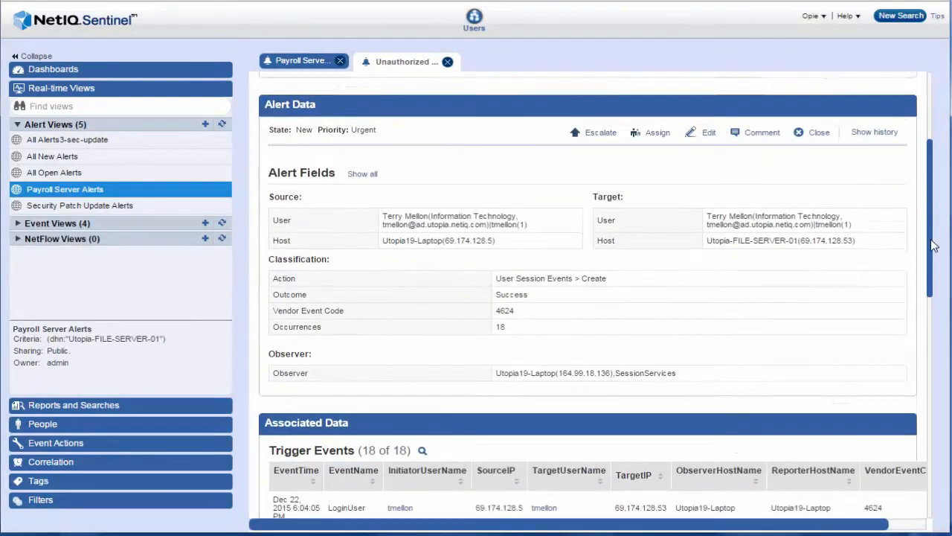
scroll(down, 3)
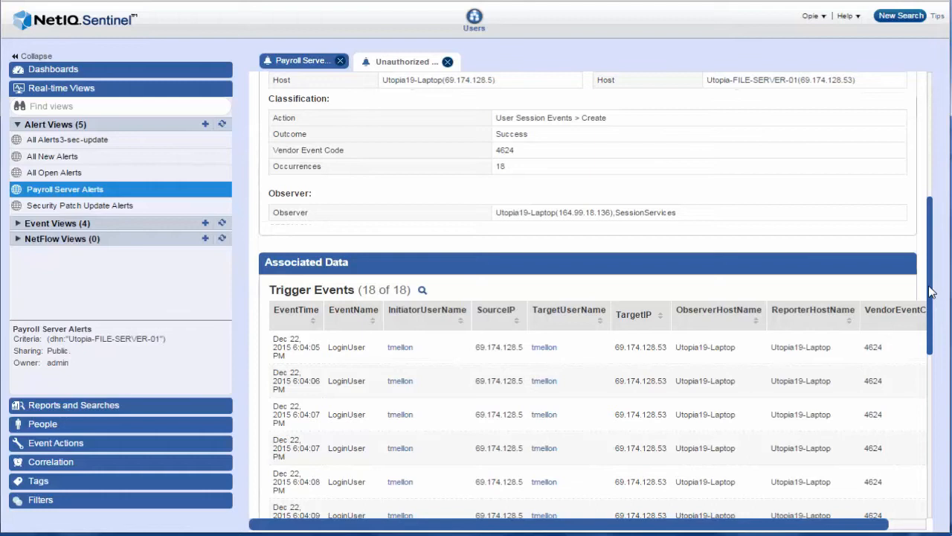
mouse_move(405, 350)
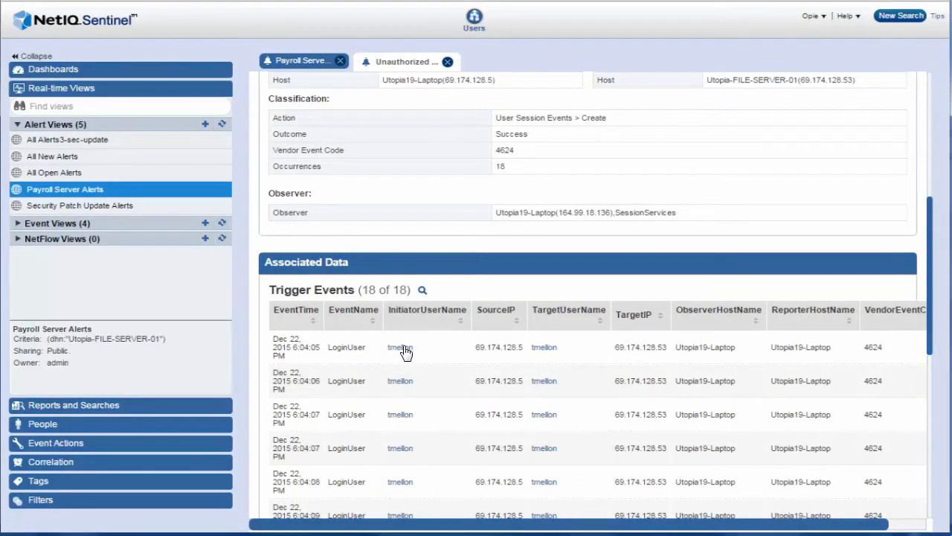
click(399, 347)
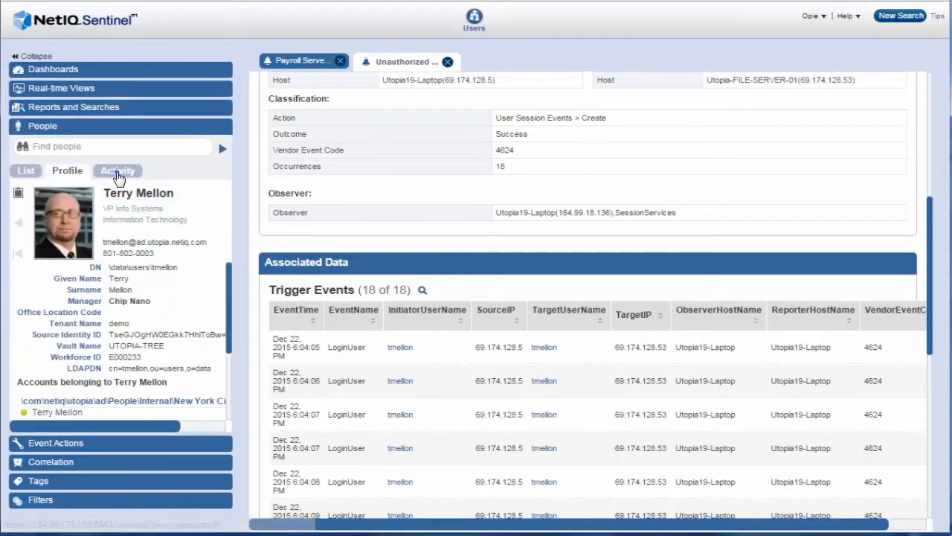
click(116, 169)
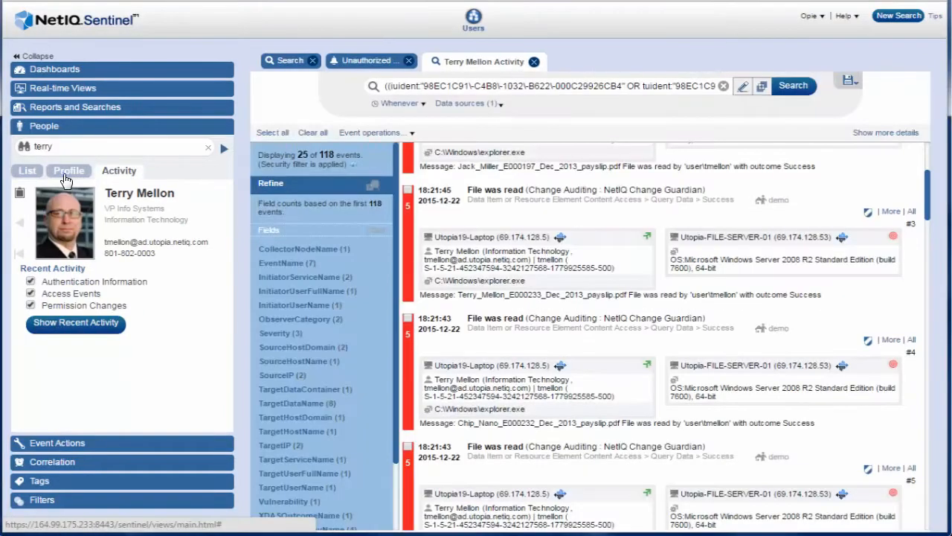
click(68, 170)
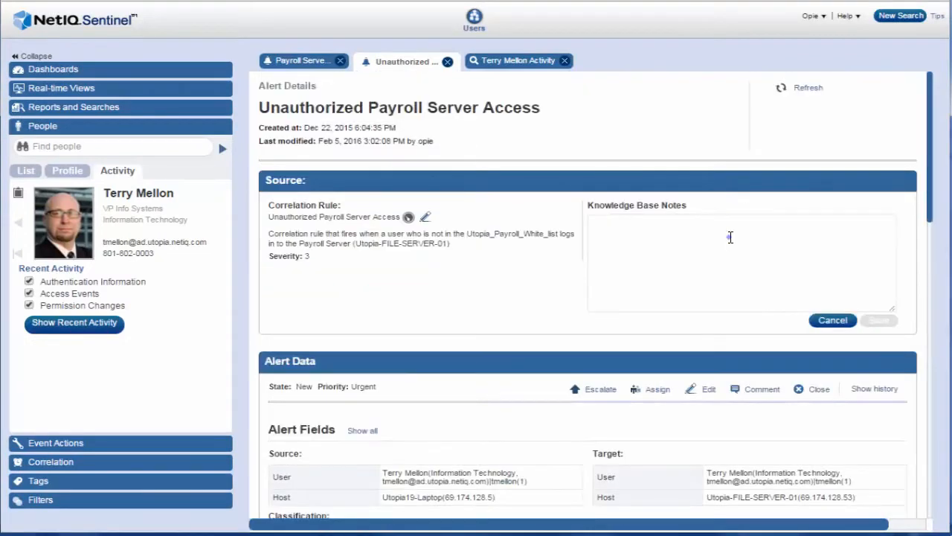
text(Terry Mellon is an authorized user. Ignore any further events that are triggered from him.)
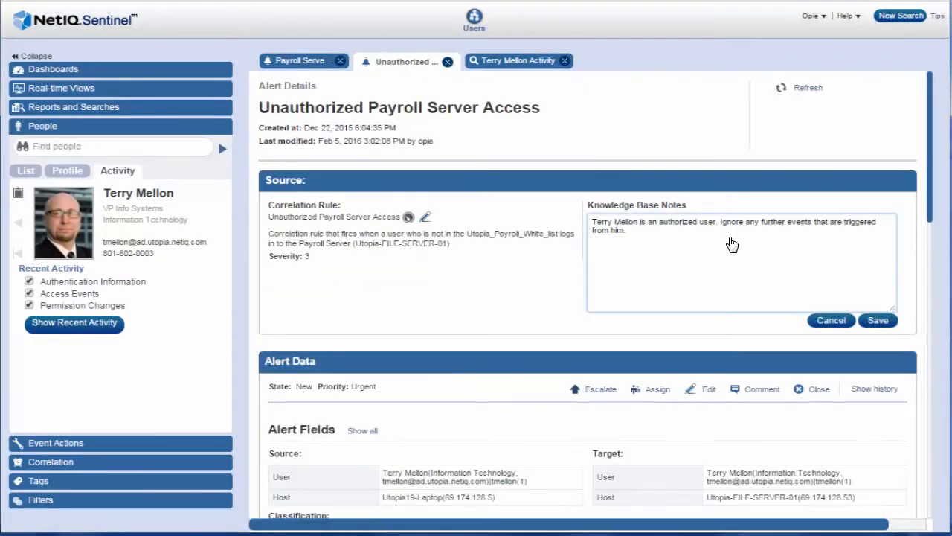
click(878, 320)
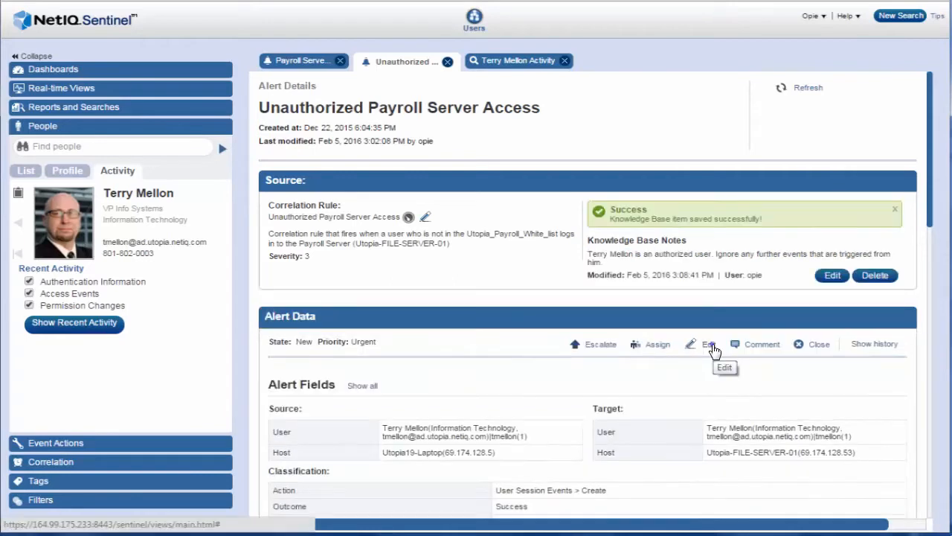
Edit the Unauthorized Payroll Server Access alert and change its state.
click(702, 343)
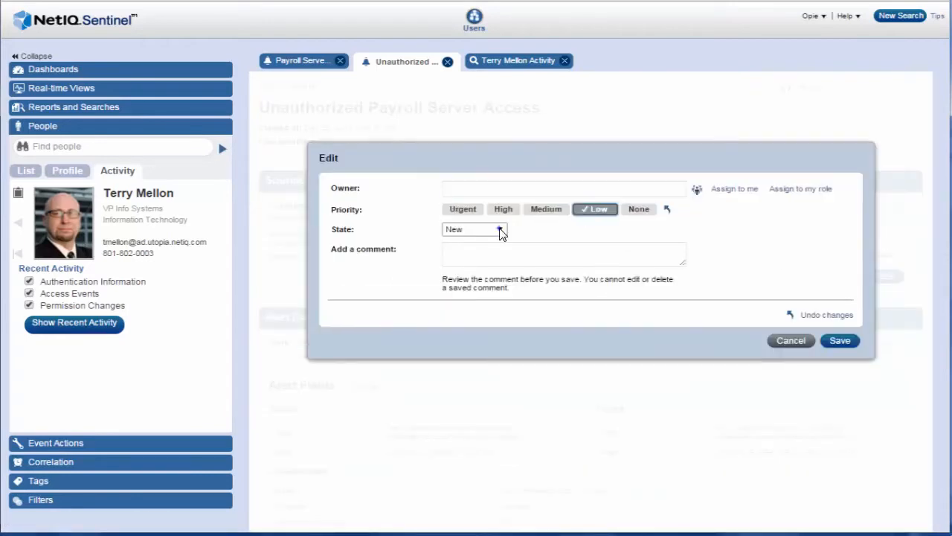
click(473, 229)
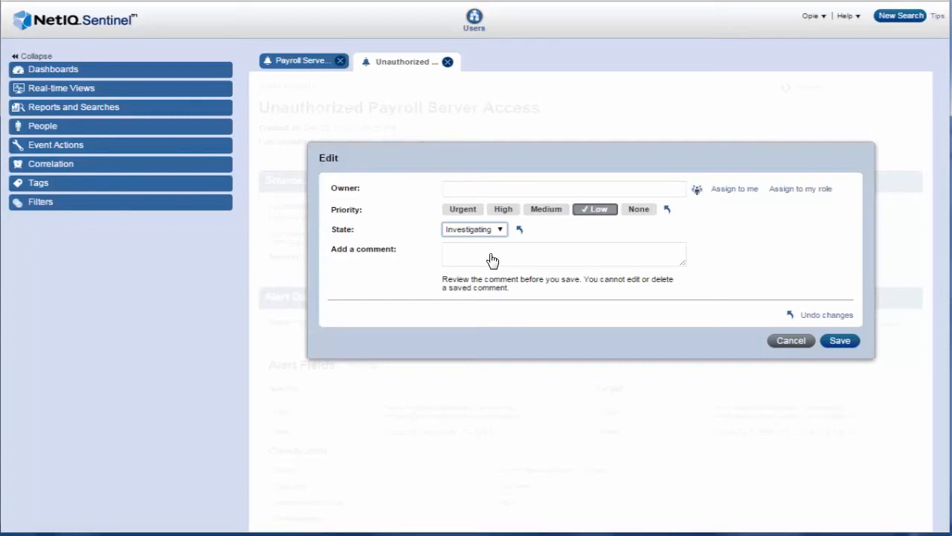
mouse_move(809, 301)
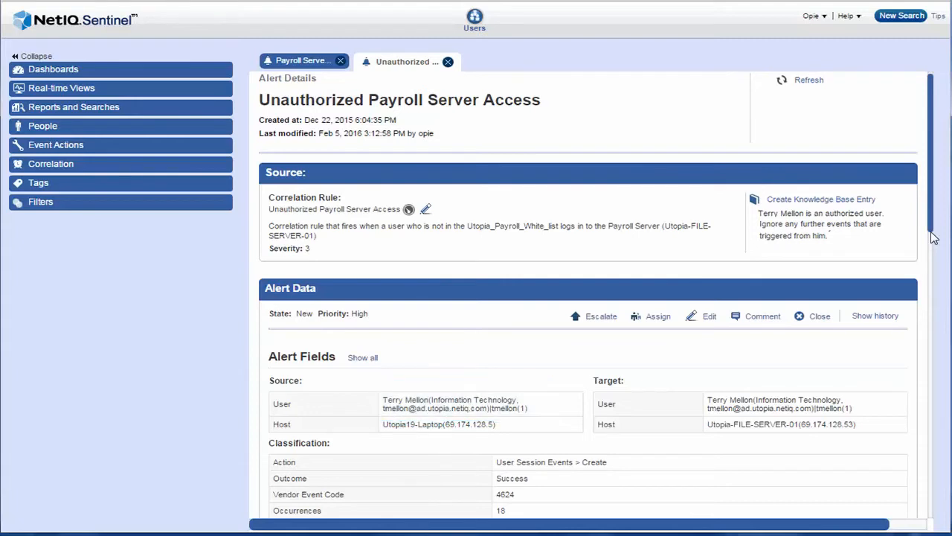
click(708, 316)
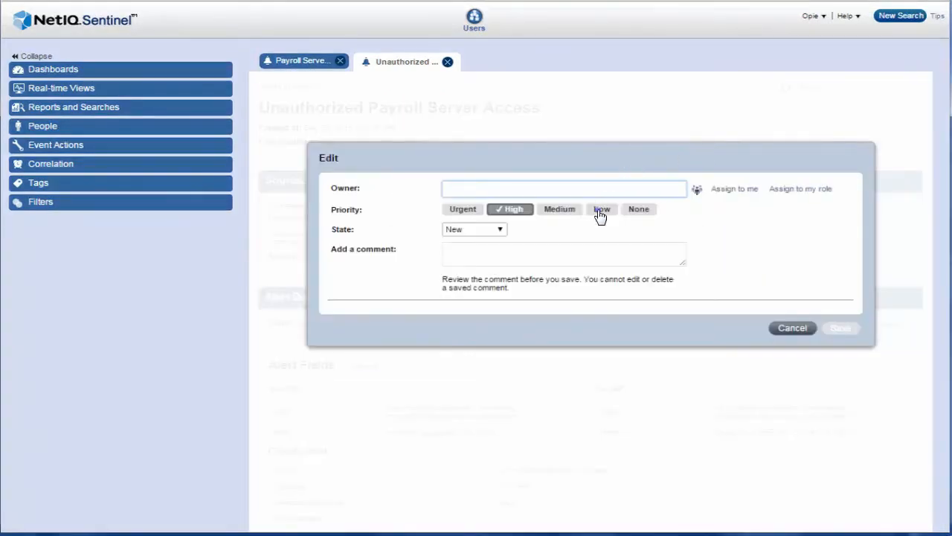
click(473, 229)
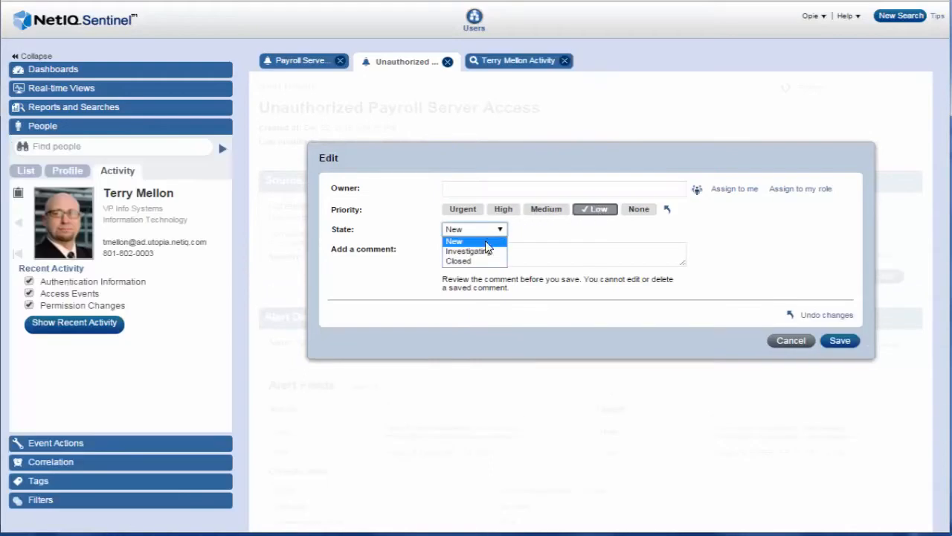
click(458, 260)
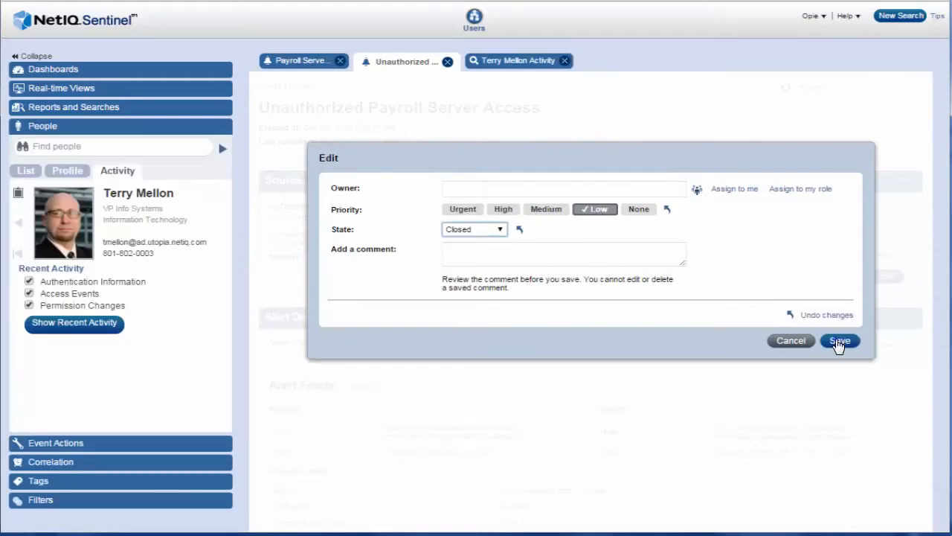
click(839, 340)
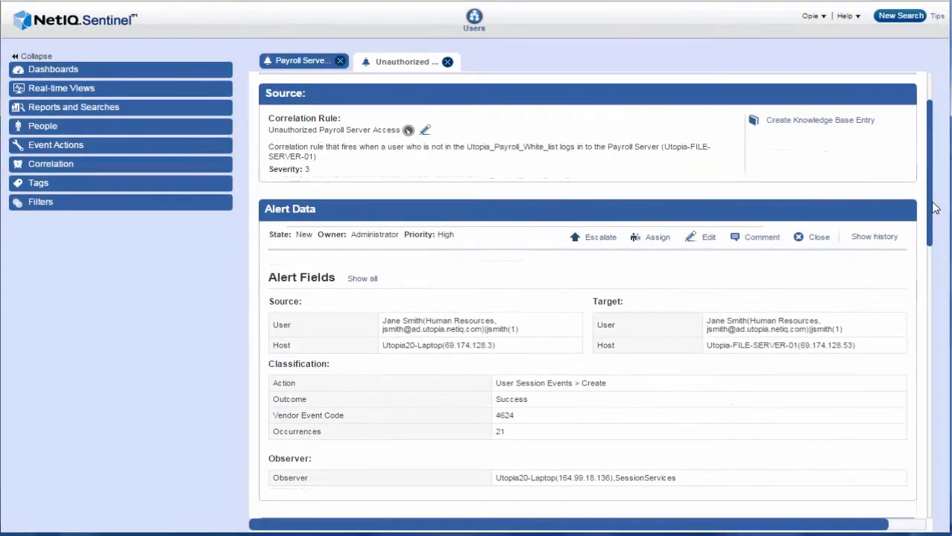
scroll(down, 3)
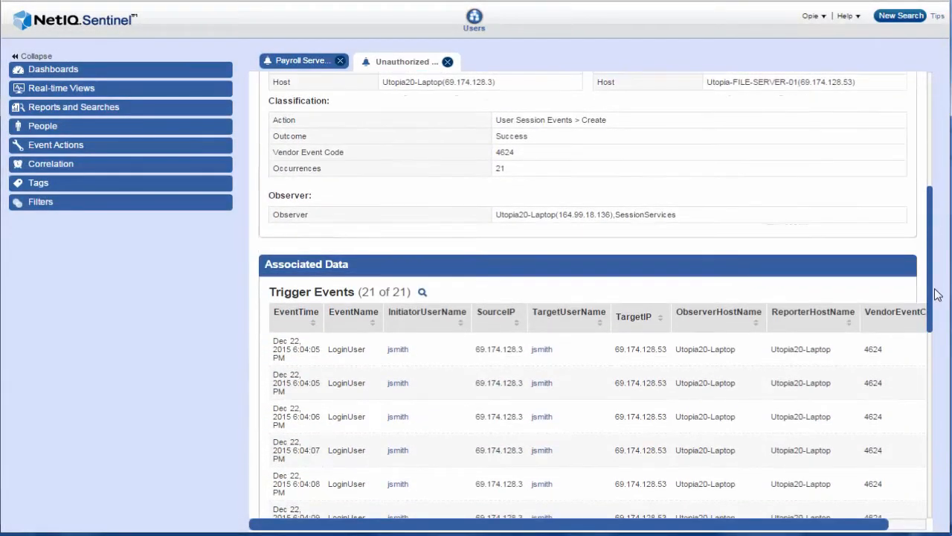
scroll(down, 3)
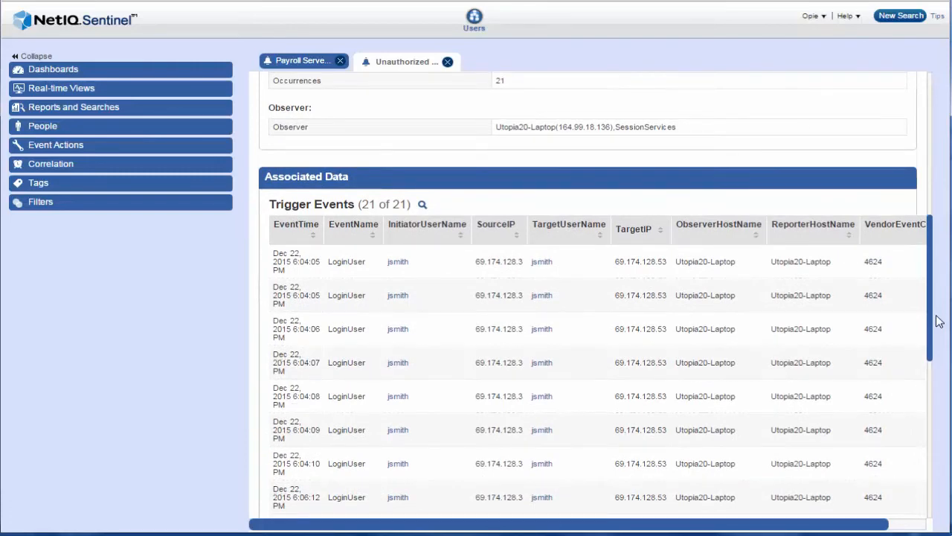
click(427, 229)
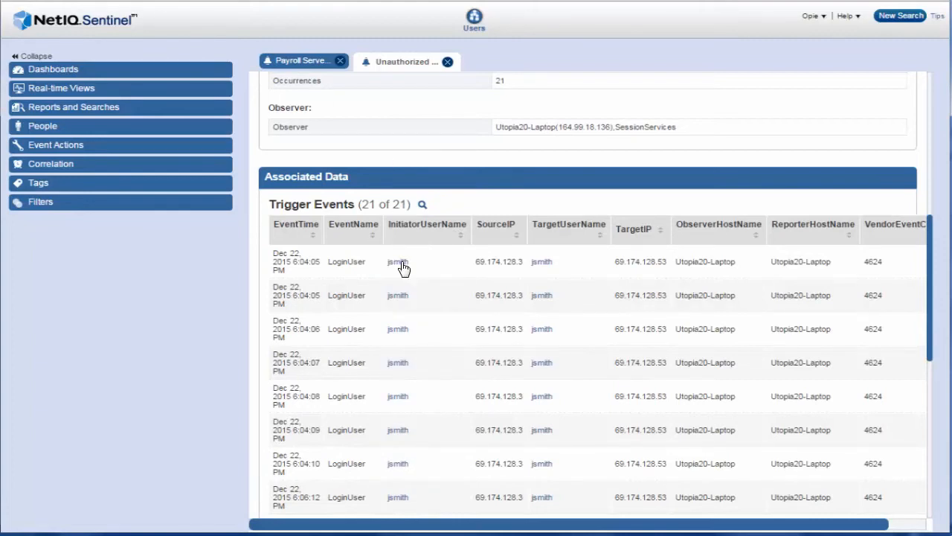
click(397, 262)
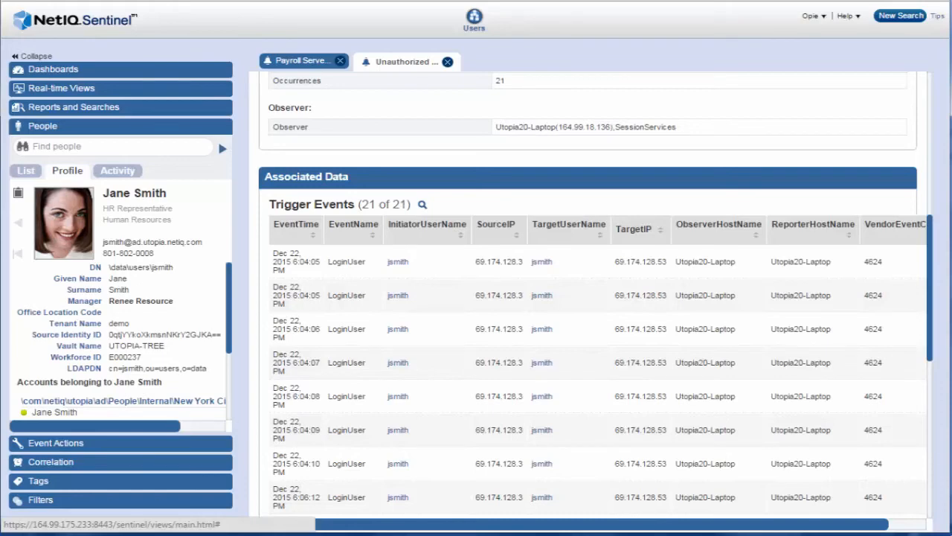
Show Jane Smith's recent activity for authentication, access events and permission changes.
click(116, 170)
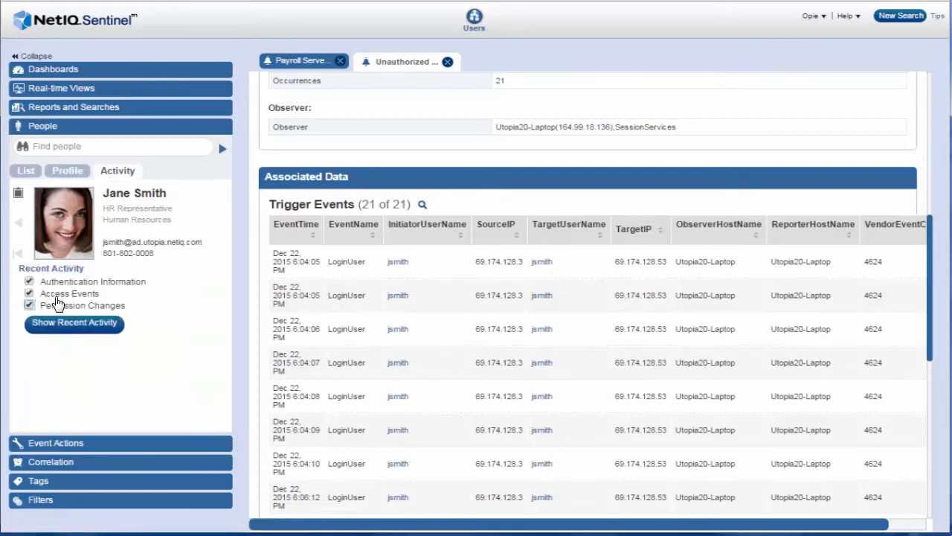
click(75, 323)
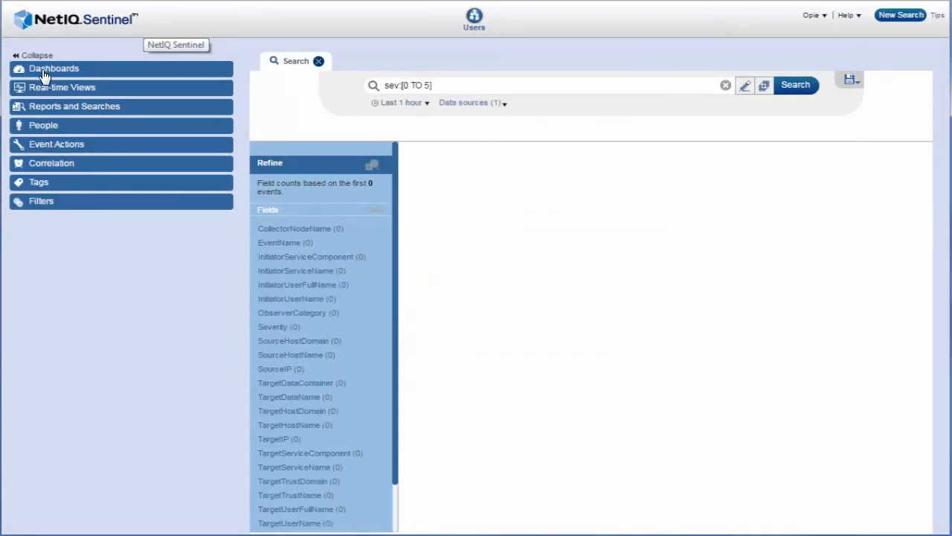
Launch the Alert Dashboard from the Dashboards list.
click(54, 68)
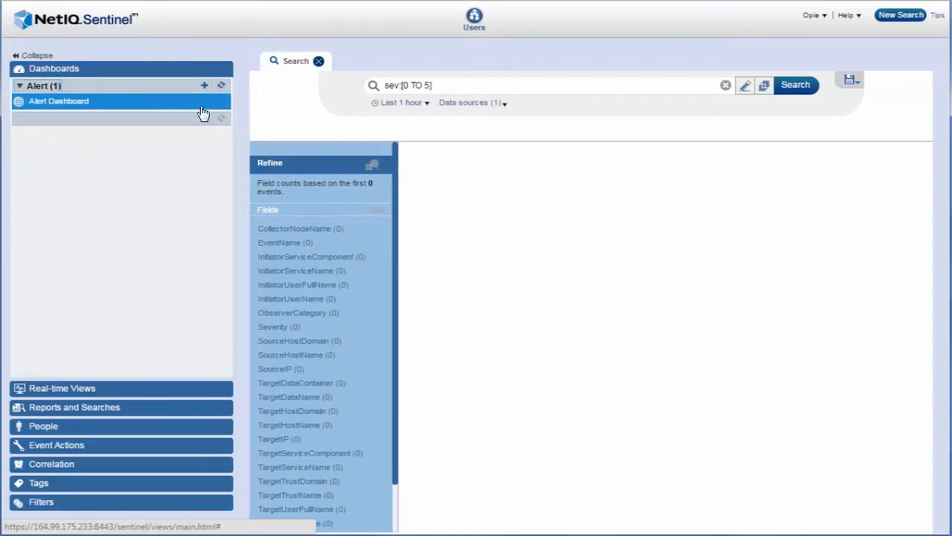
mouse_move(211, 123)
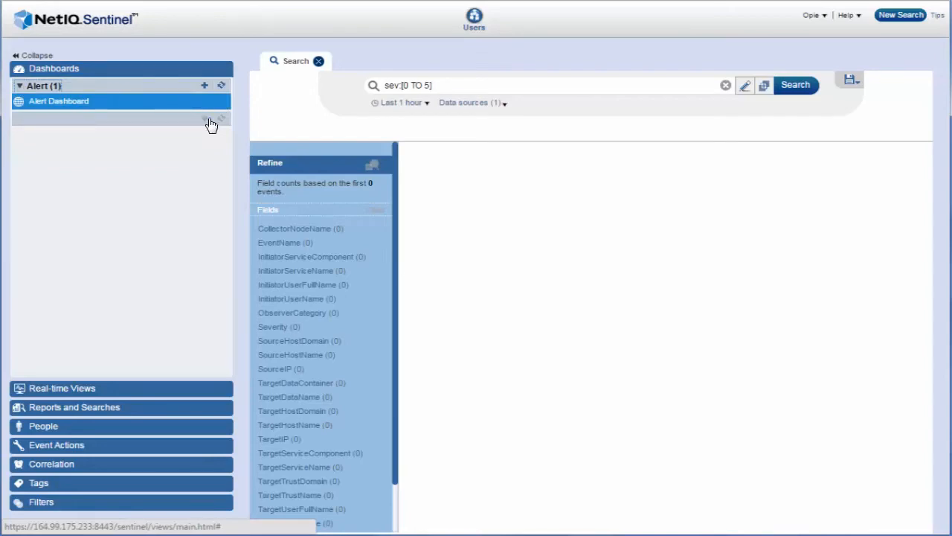
click(59, 101)
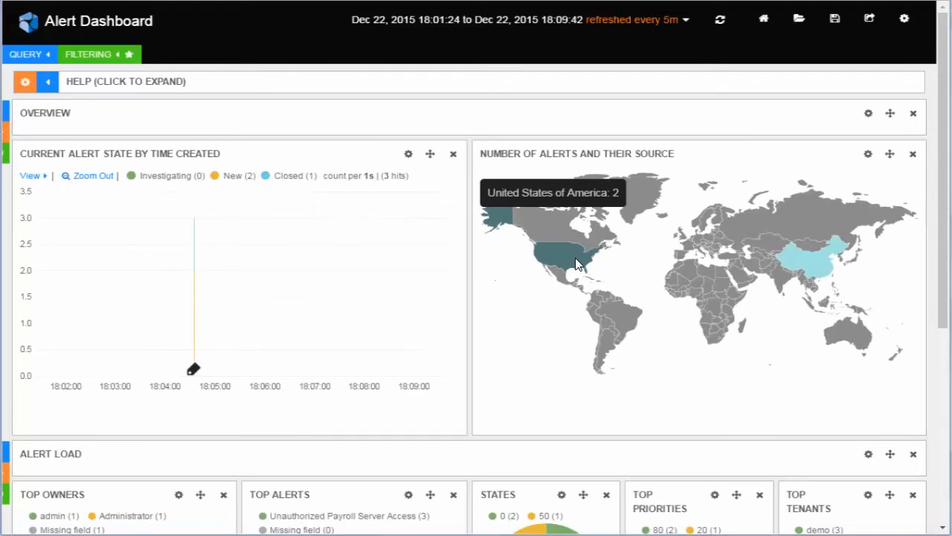
mouse_move(810, 270)
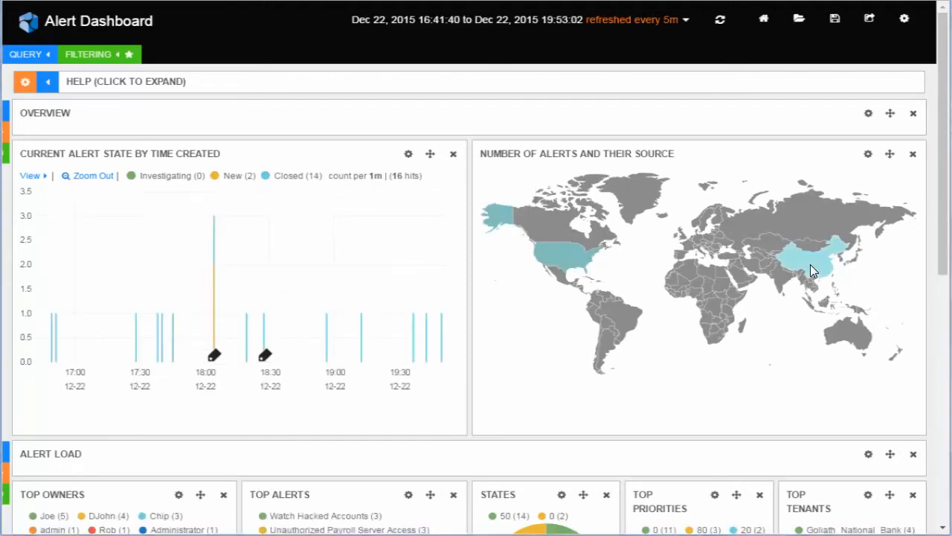
mouse_move(803, 270)
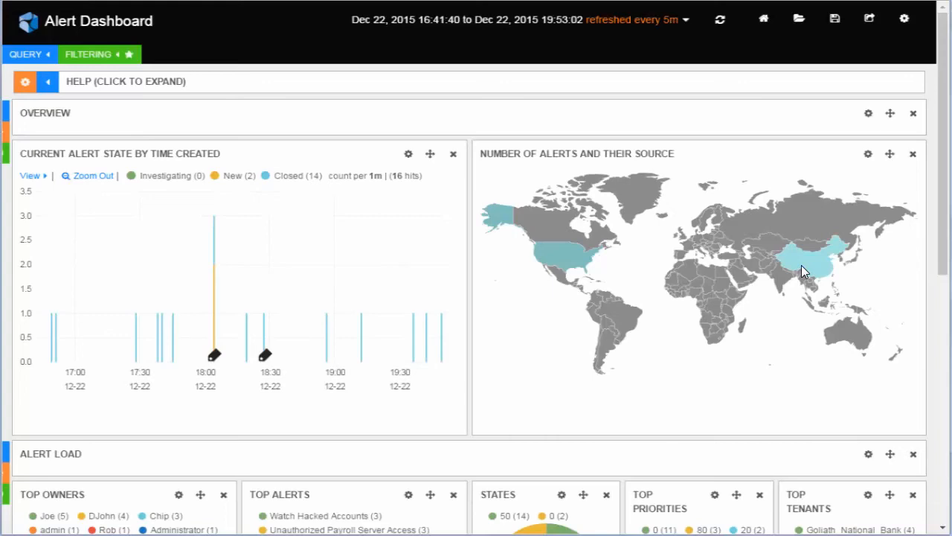
Scroll through the Alert Dashboard down to the Alert Load widgets.
scroll(down, 3)
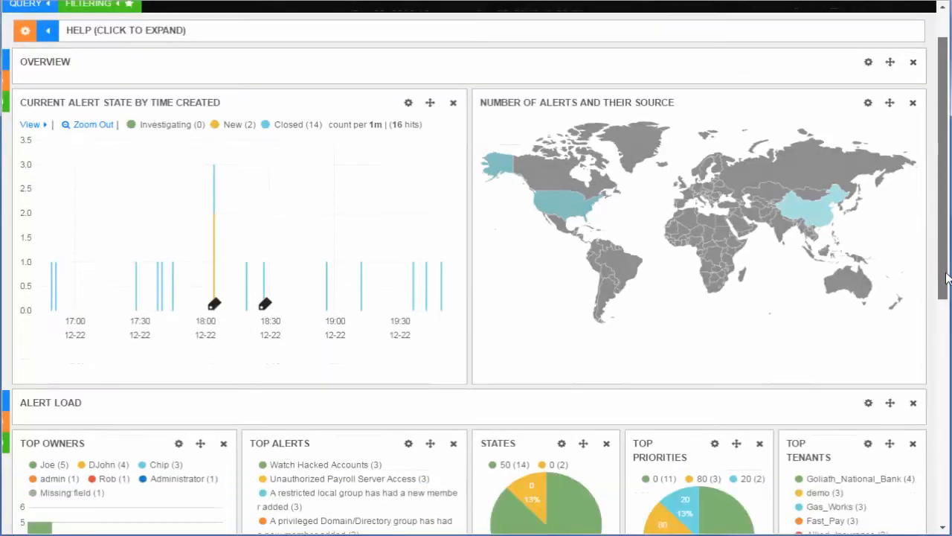
scroll(down, 3)
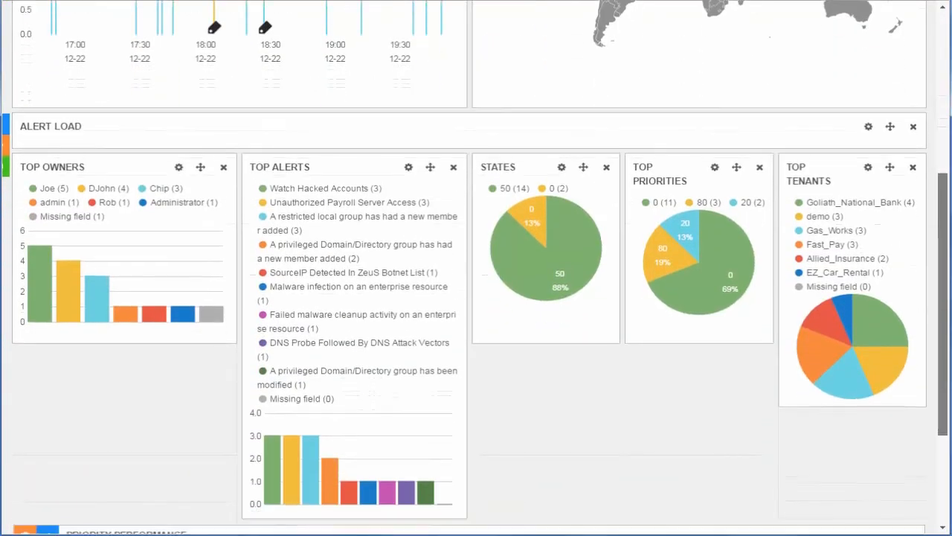
scroll(down, 3)
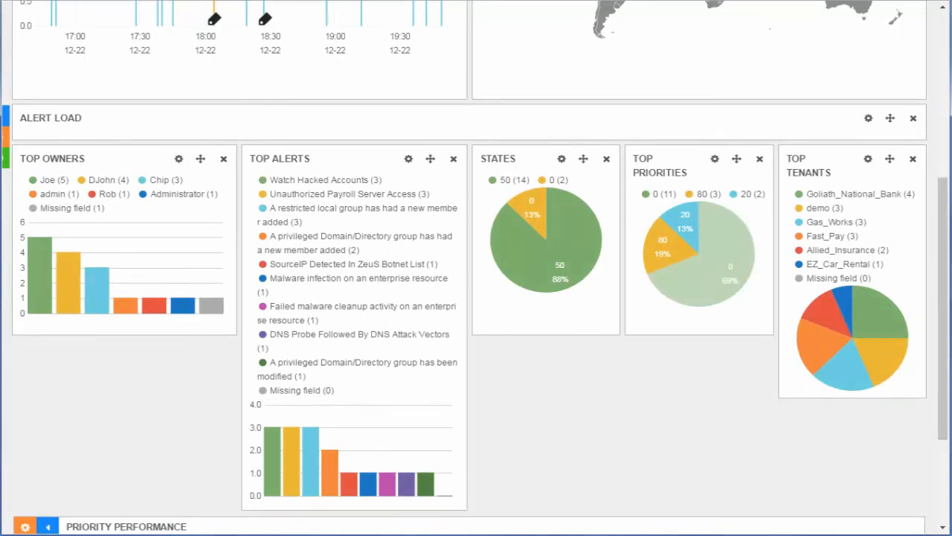
scroll(down, 3)
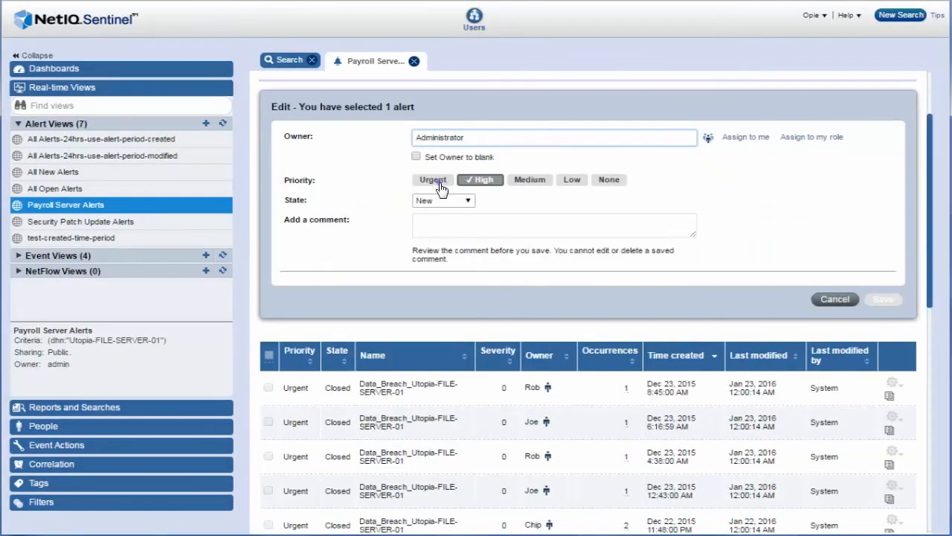
Set the 21-occurrence Jane Smith alert to High priority.
click(833, 298)
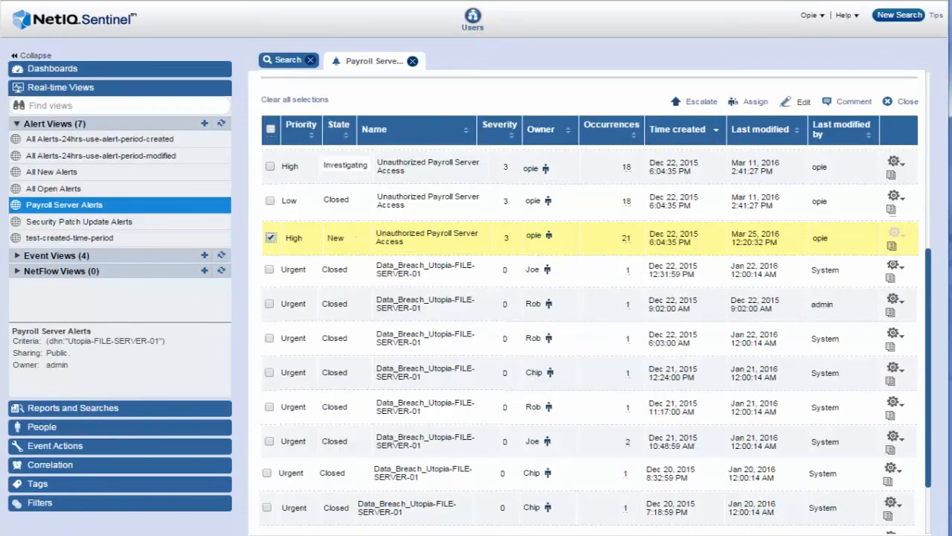
Escalate the alert as a High-priority incident assigned to Joe, noting someone exploited the PeopleSoft server to log into the Payroll File Server.
click(701, 102)
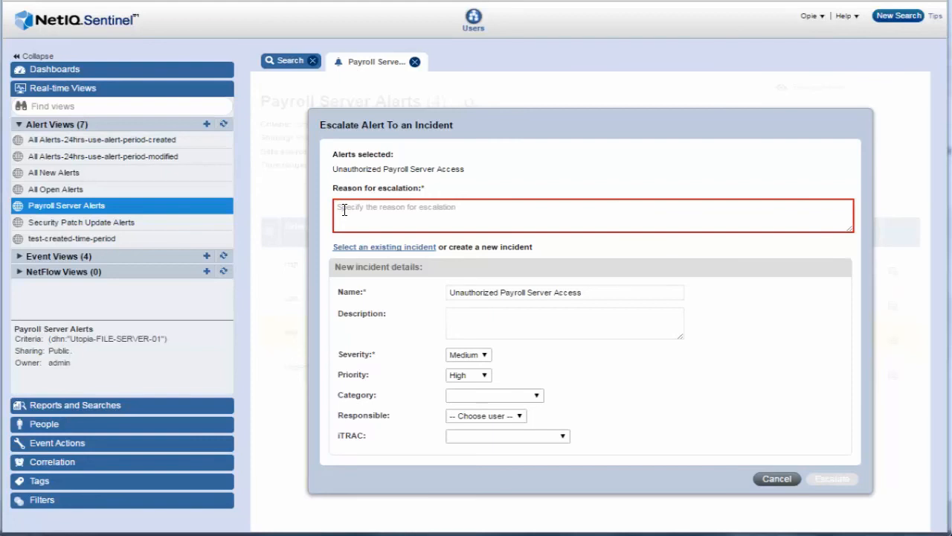
text(Joe, it looks someone exploited the PeopleSoft server to log into the Payroll File Server. Please investigate this incident.)
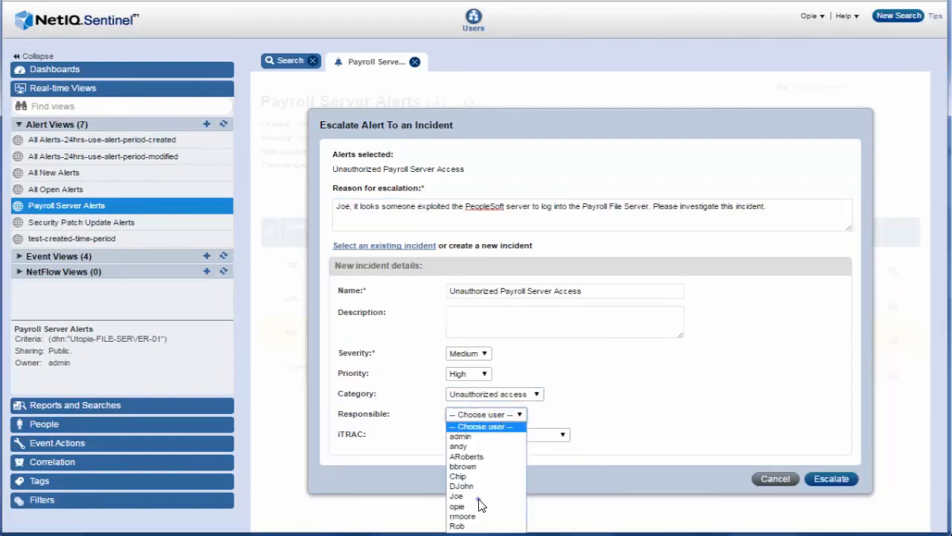
click(455, 495)
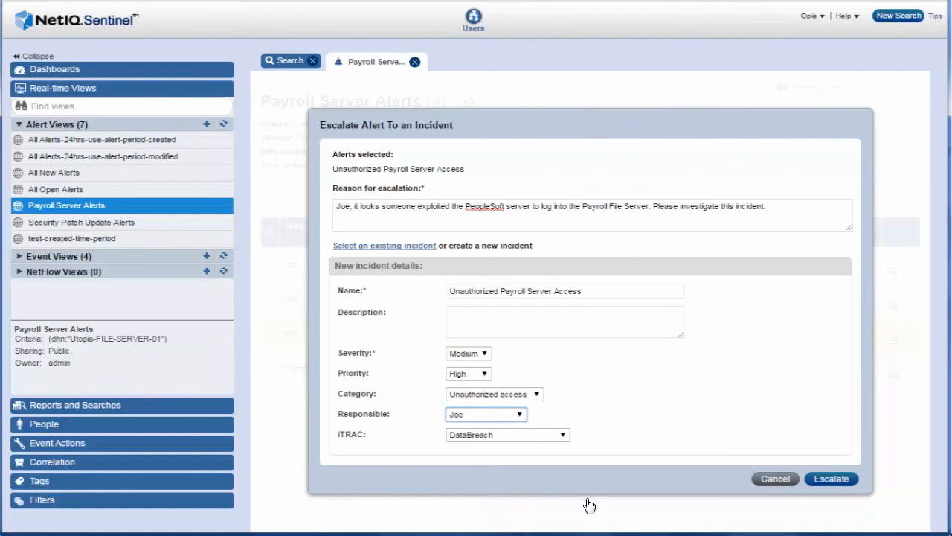
mouse_move(830, 479)
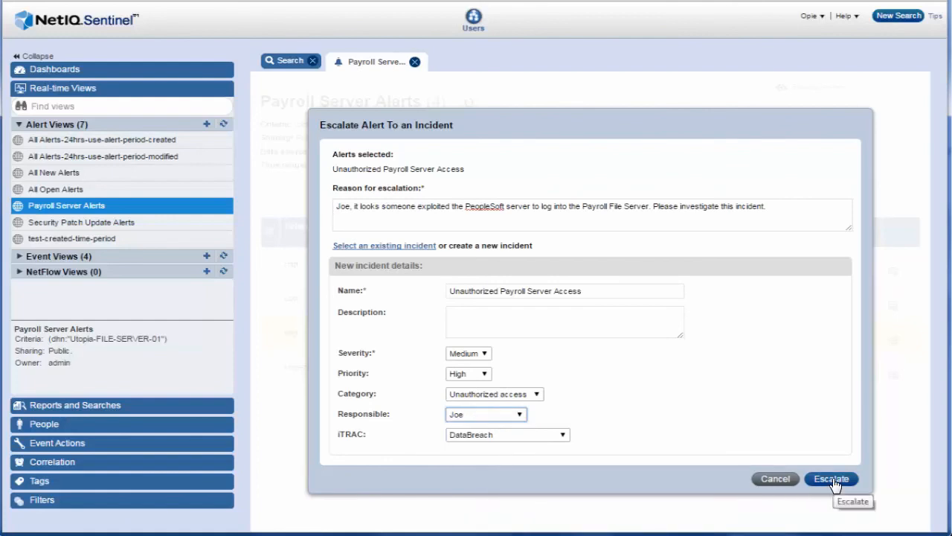
click(830, 479)
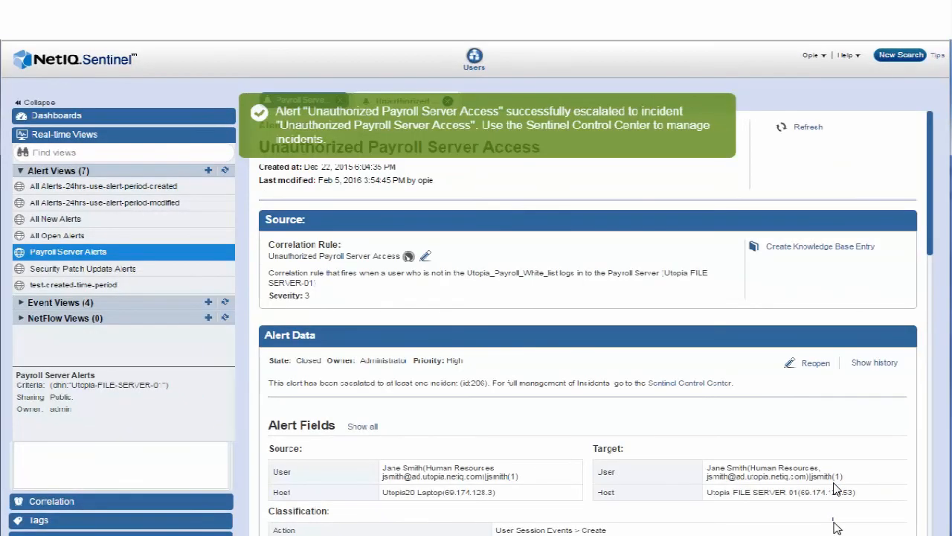